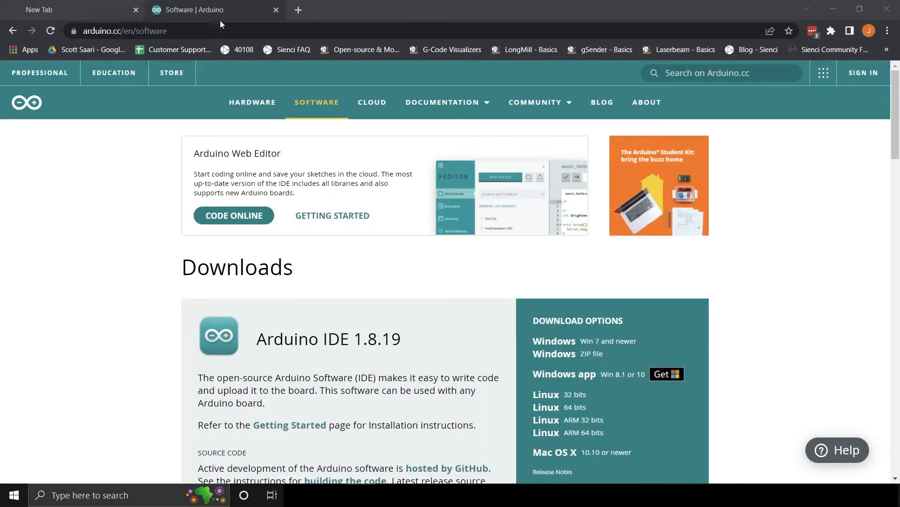
mouse_move(568, 343)
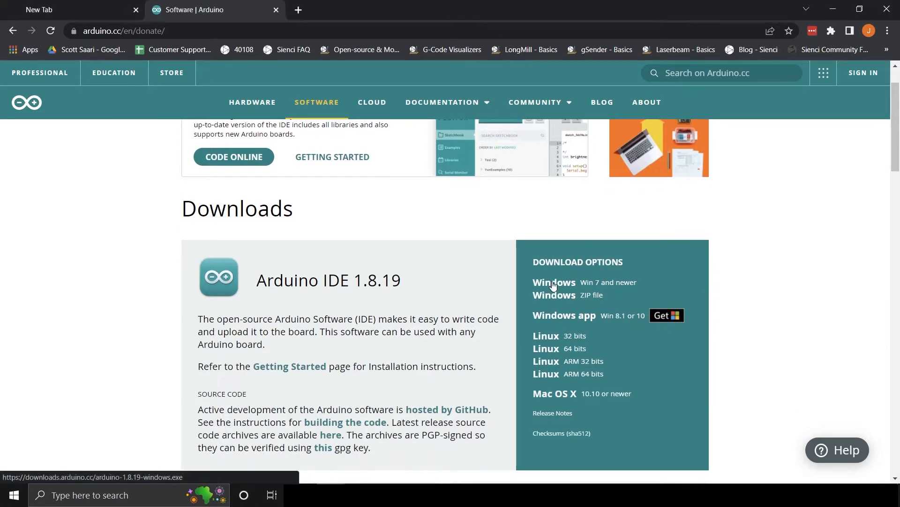
- Download the 'Windows Win 7 and newer' installer for Arduino IDE 1.8.19
click(555, 283)
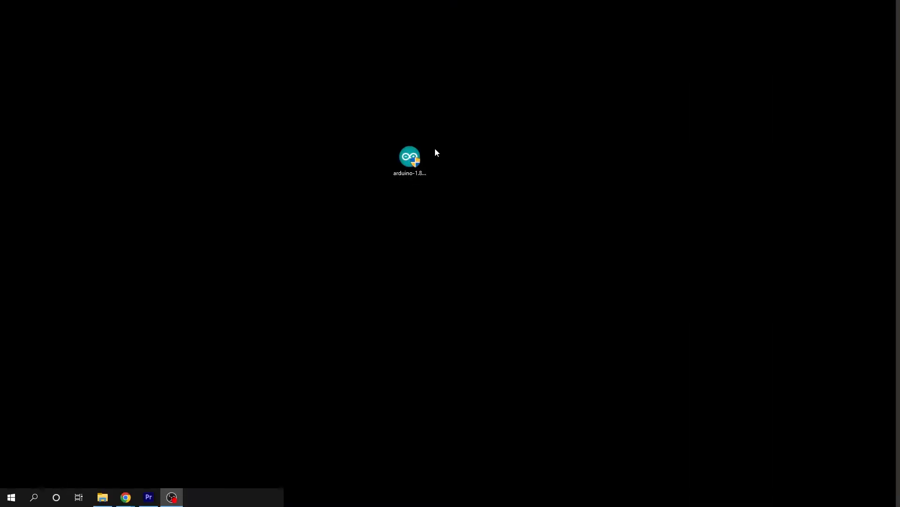
- Run the downloaded Arduino installer and install into the default Program Files folder
double_click(410, 156)
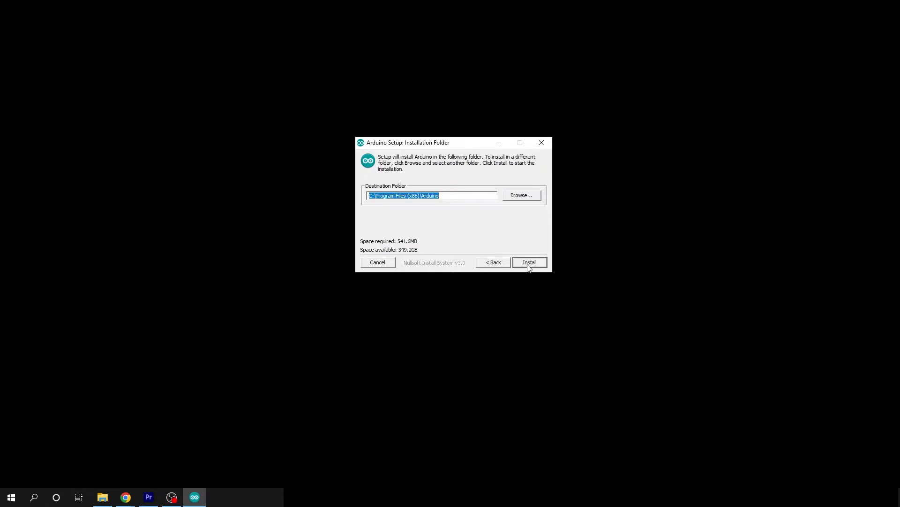
click(528, 262)
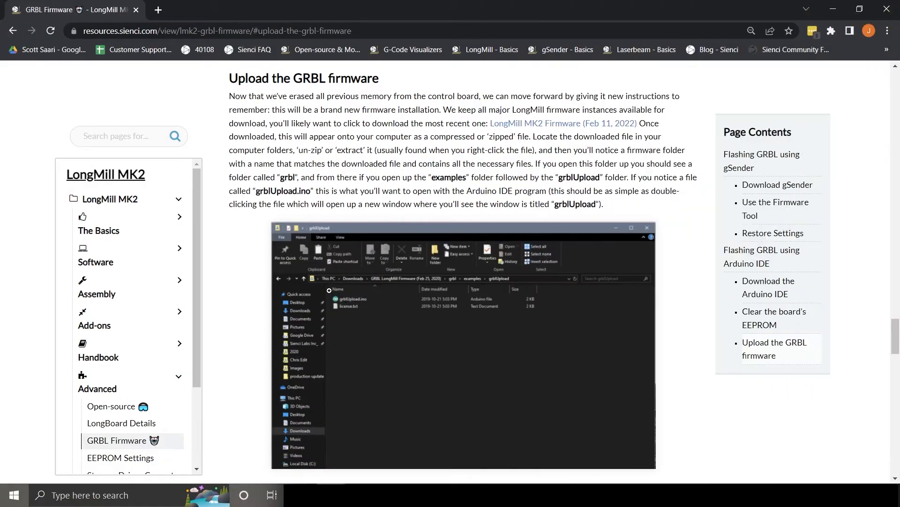
mouse_move(557, 125)
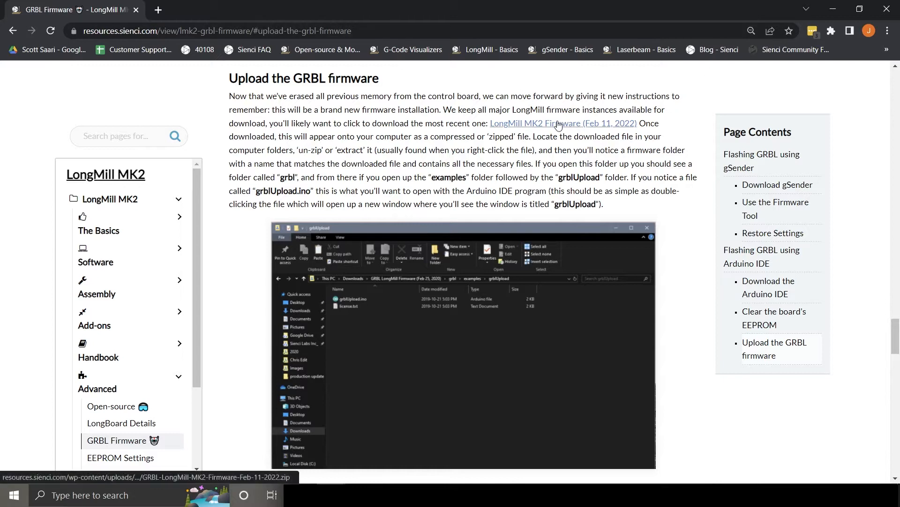
- Download the LongMill MK2 Firmware (Feb 11, 2022) zip from the GRBL firmware section
click(563, 123)
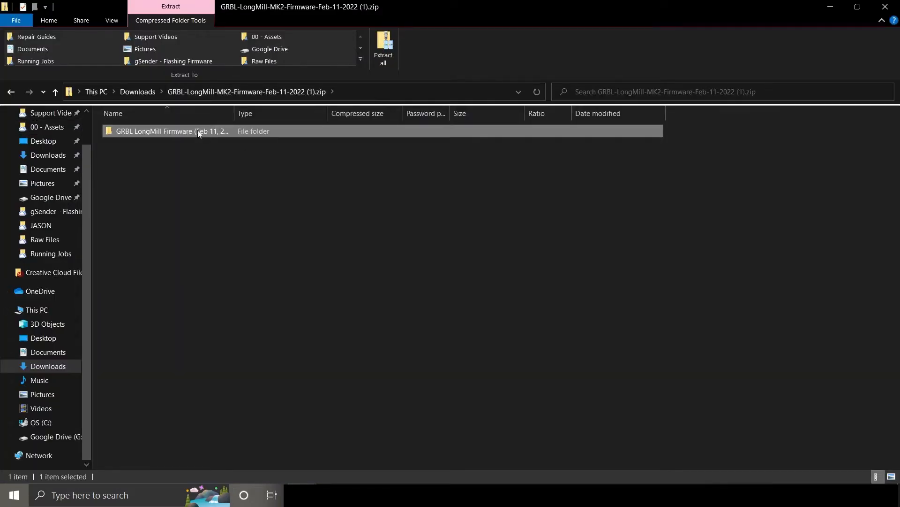
- Extract the GRBL LongMill firmware zip with the Desktop chosen as destination folder
click(383, 46)
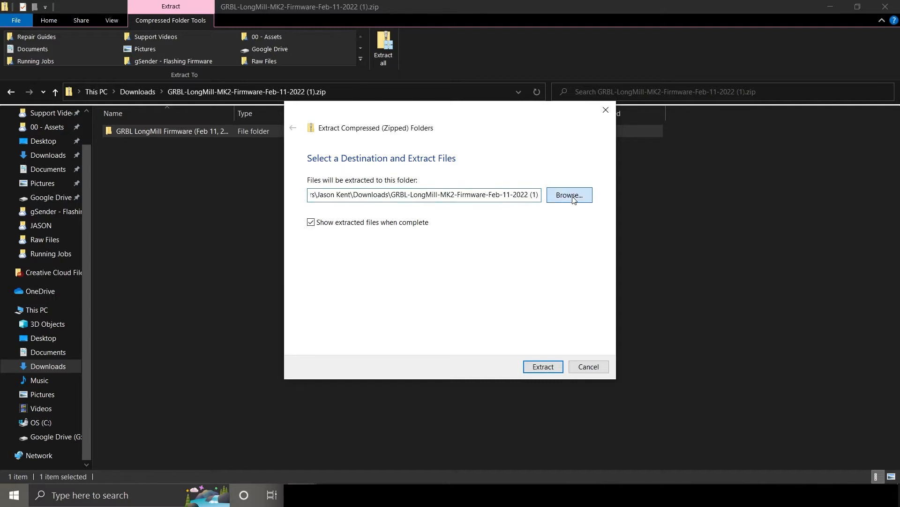
click(568, 195)
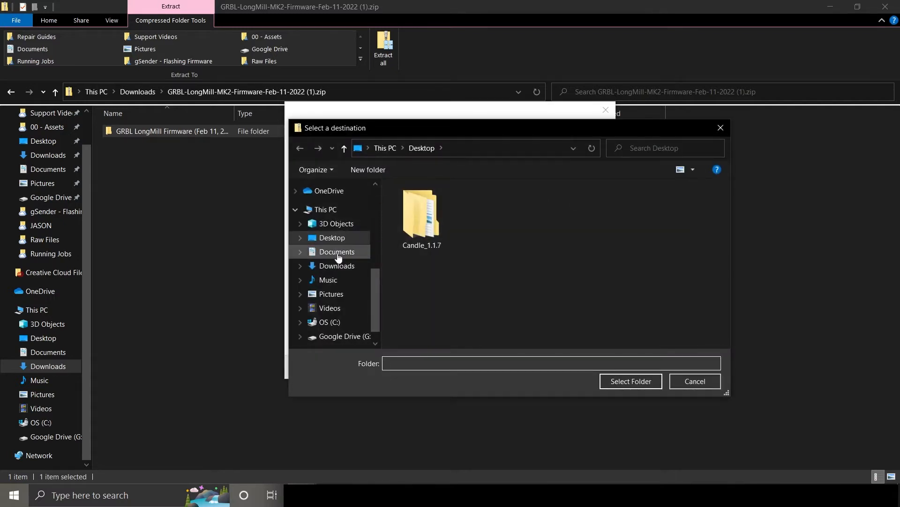
click(332, 238)
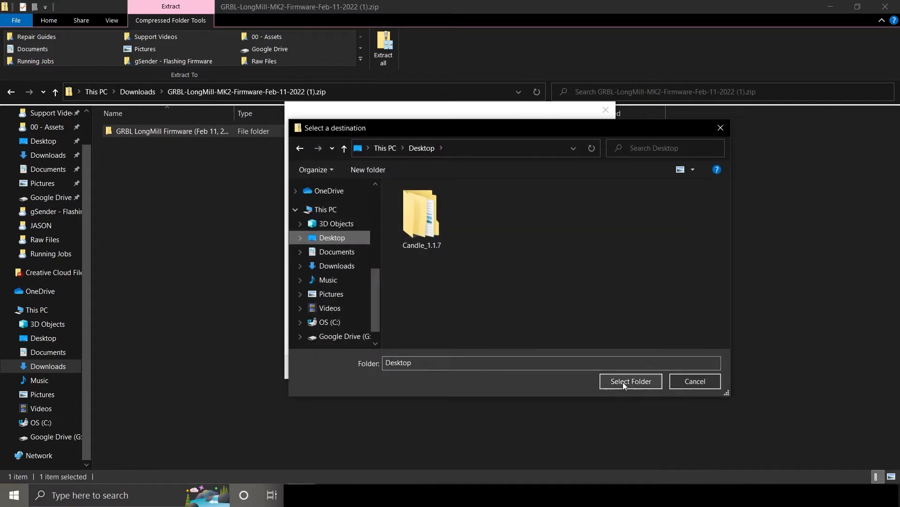
click(630, 381)
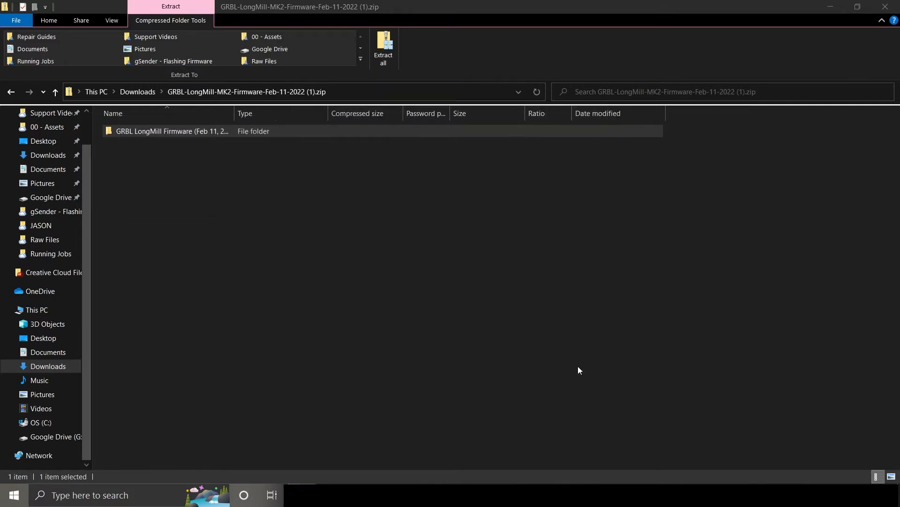
click(12, 495)
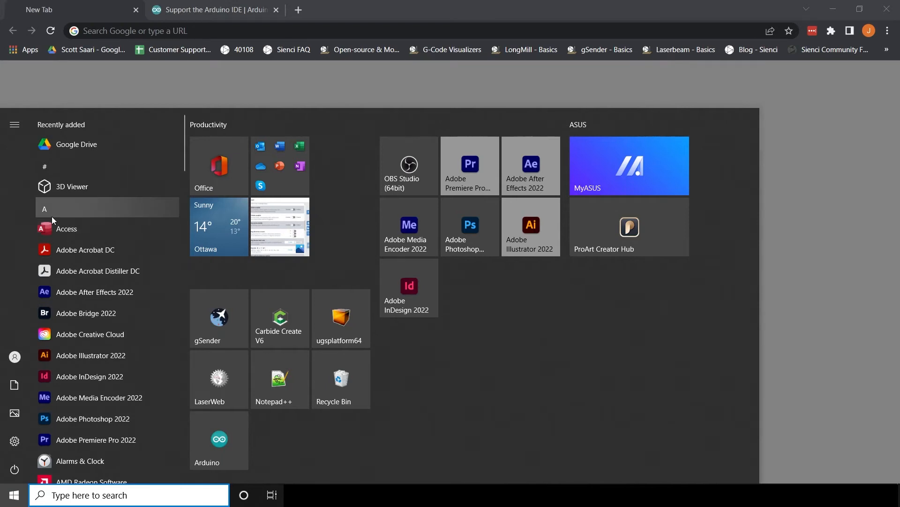
- Launch Arduino from the Start menu search and select port COM6 (Arduino Uno)
text(ar)
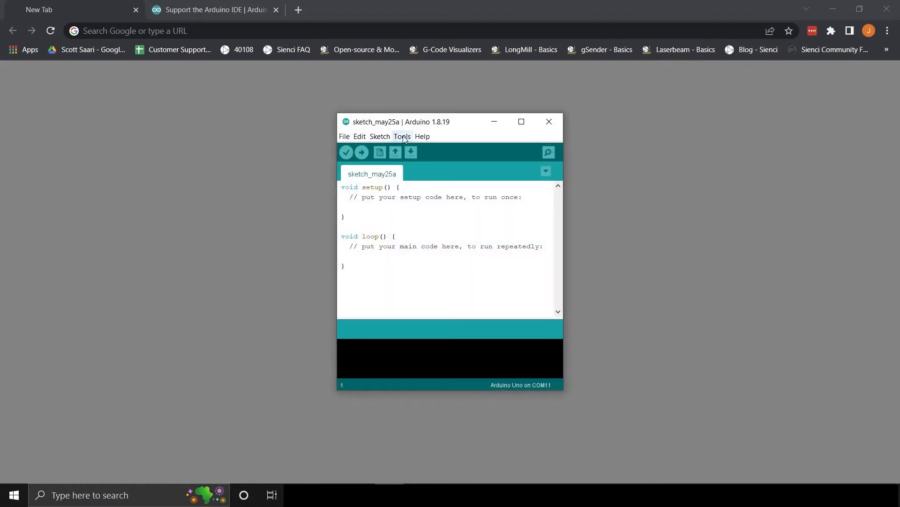
click(402, 136)
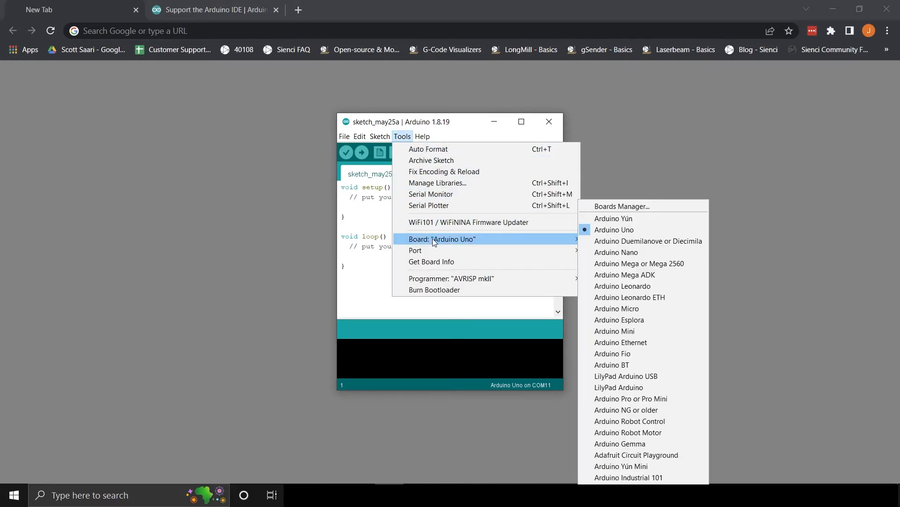
mouse_move(613, 229)
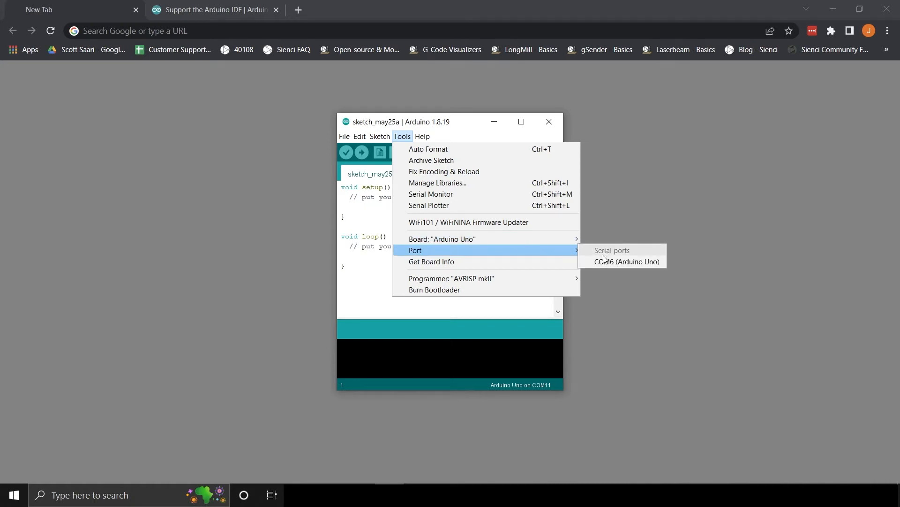
click(627, 262)
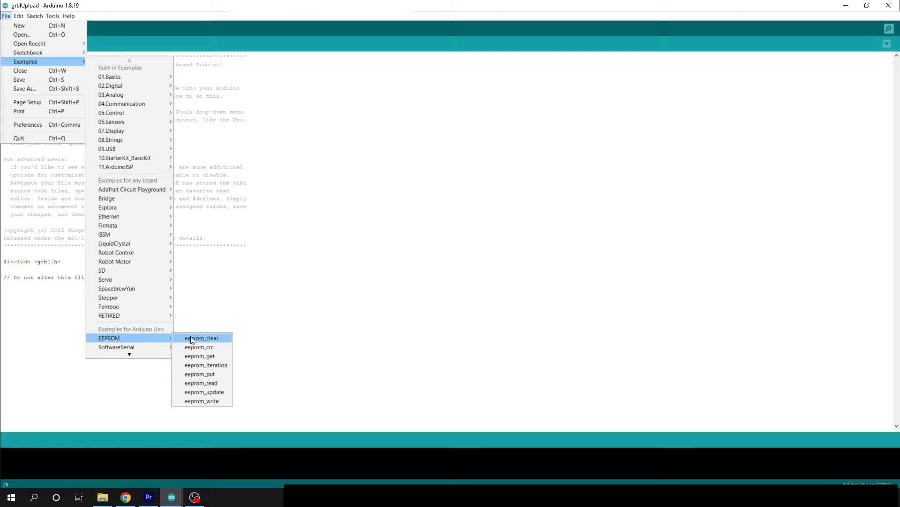
- Load the EEPROM eeprom_clear example and upload it to the board to erase EEPROM
click(201, 338)
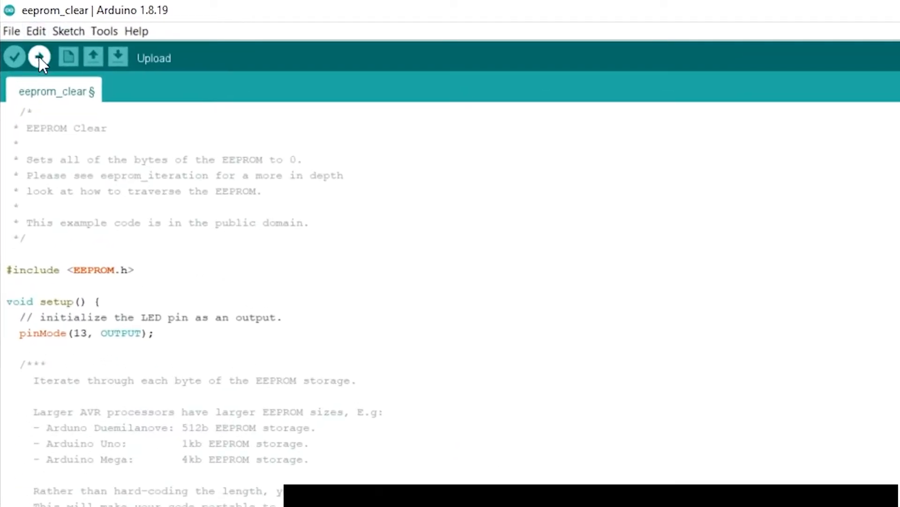
click(39, 57)
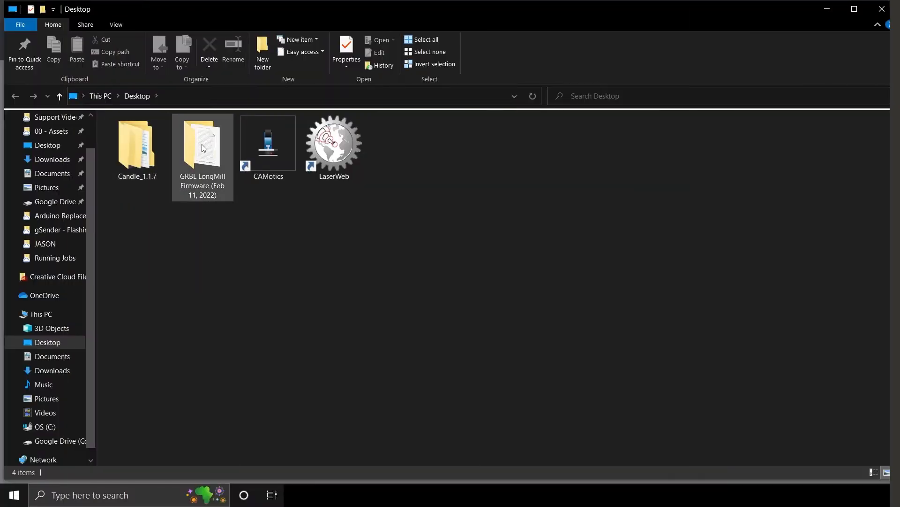
- Navigate grbl > examples > grblUpload and load grblUpload.ino into Arduino IDE
double_click(203, 144)
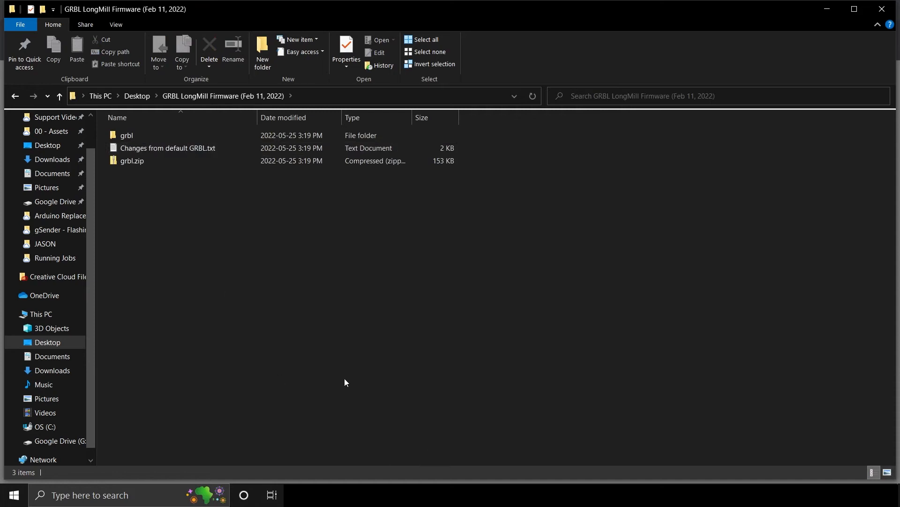
click(126, 135)
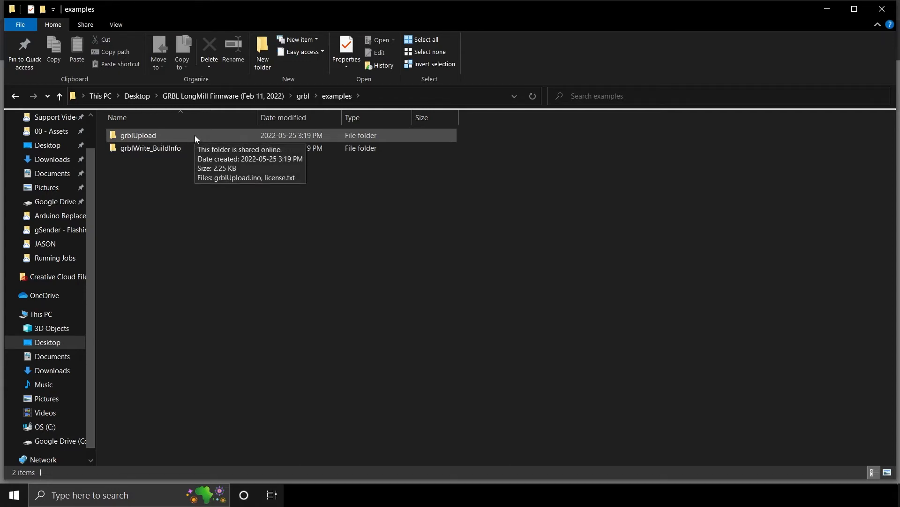
double_click(138, 135)
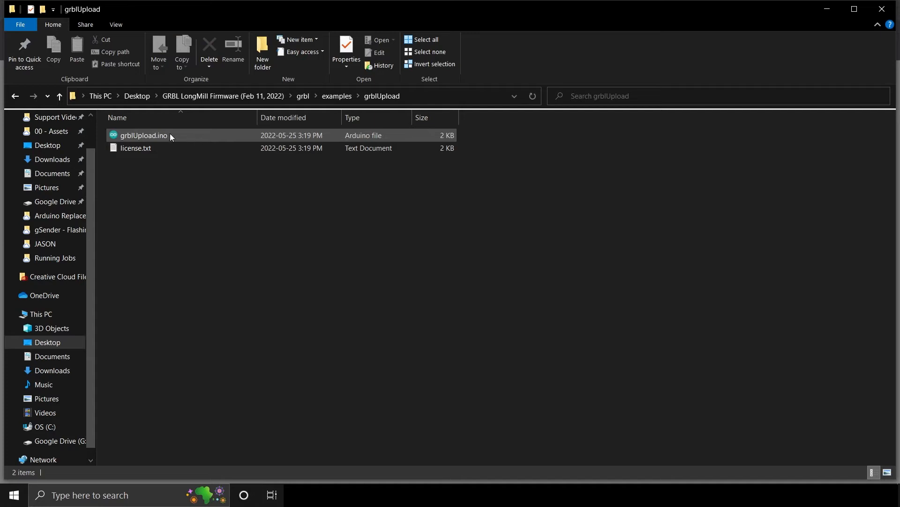
mouse_move(142, 135)
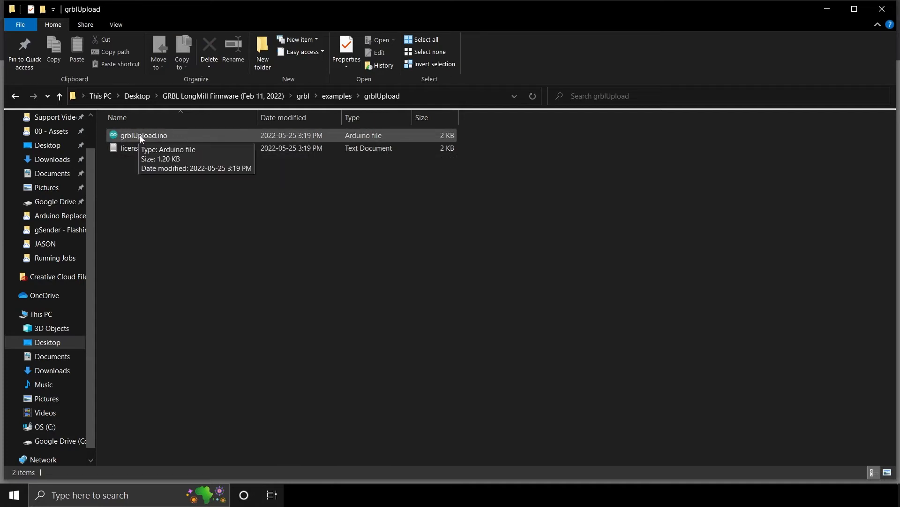
double_click(143, 135)
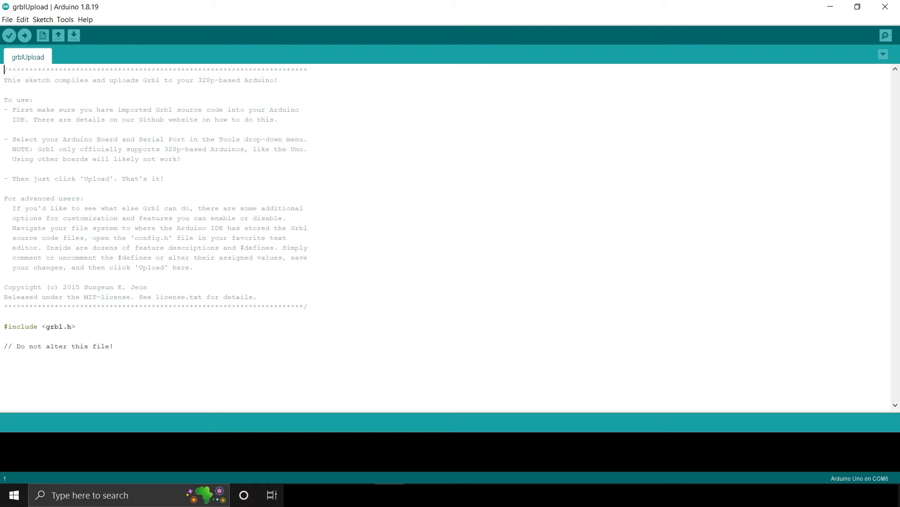
mouse_move(39, 28)
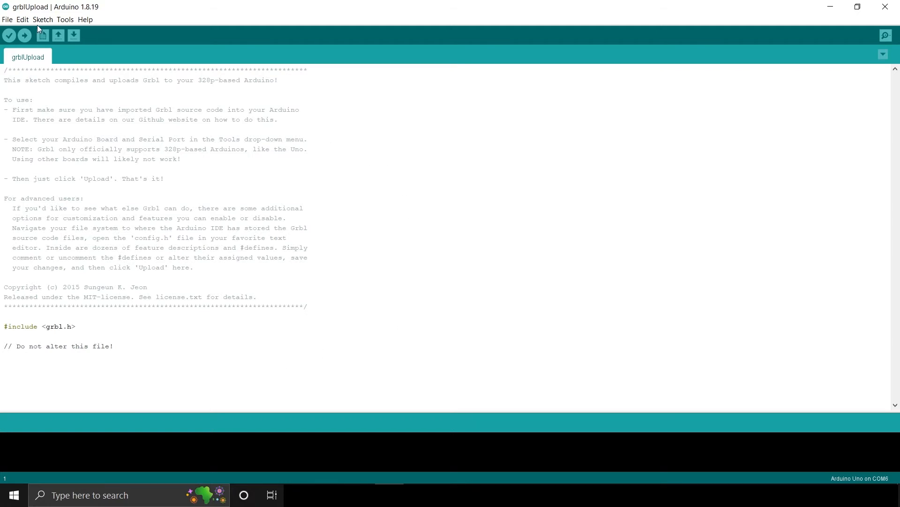
- Add grbl.zip from the GRBL LongMill Firmware folder as a .ZIP library
click(42, 19)
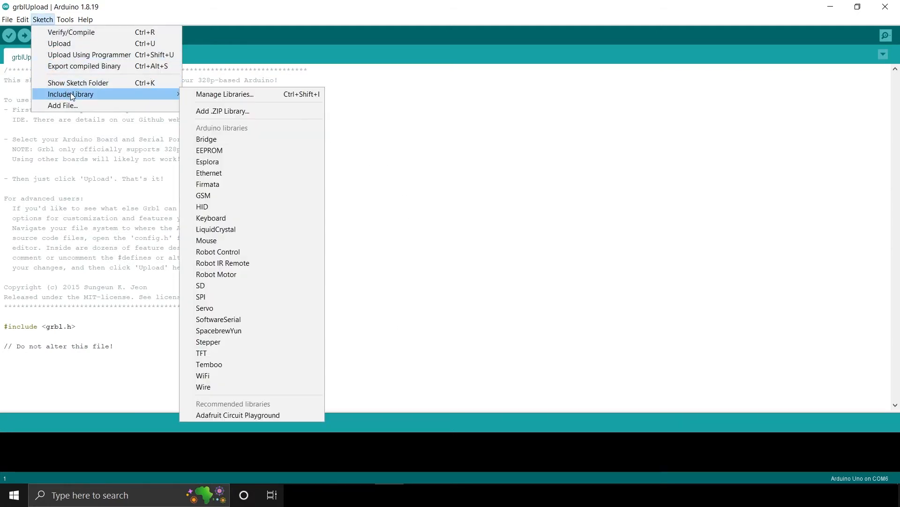
mouse_move(103, 95)
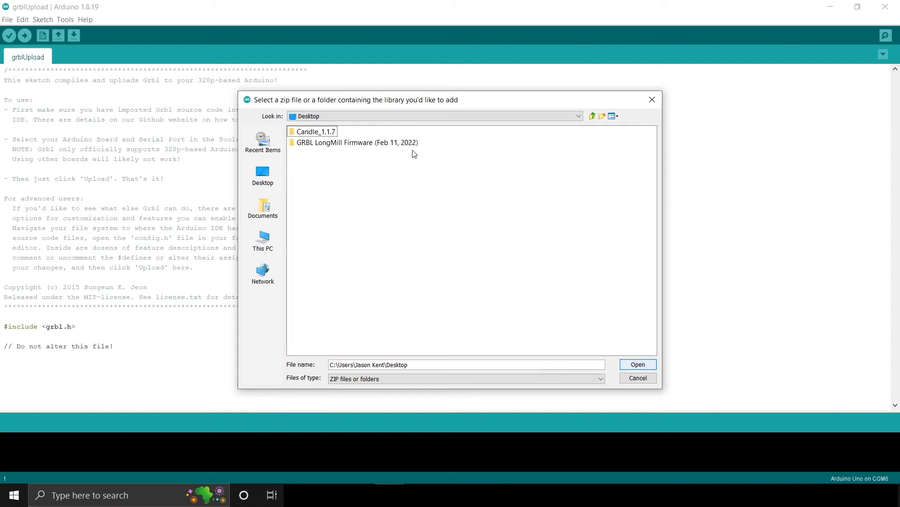
double_click(357, 142)
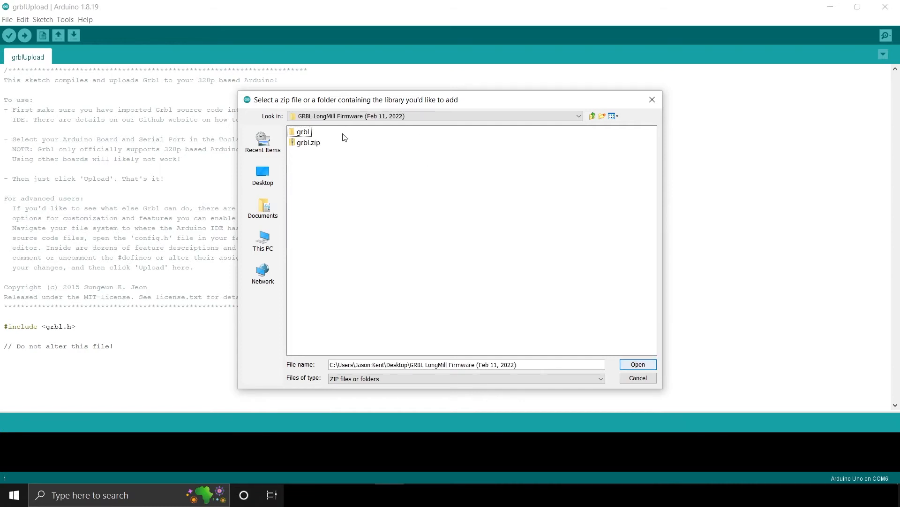
click(308, 143)
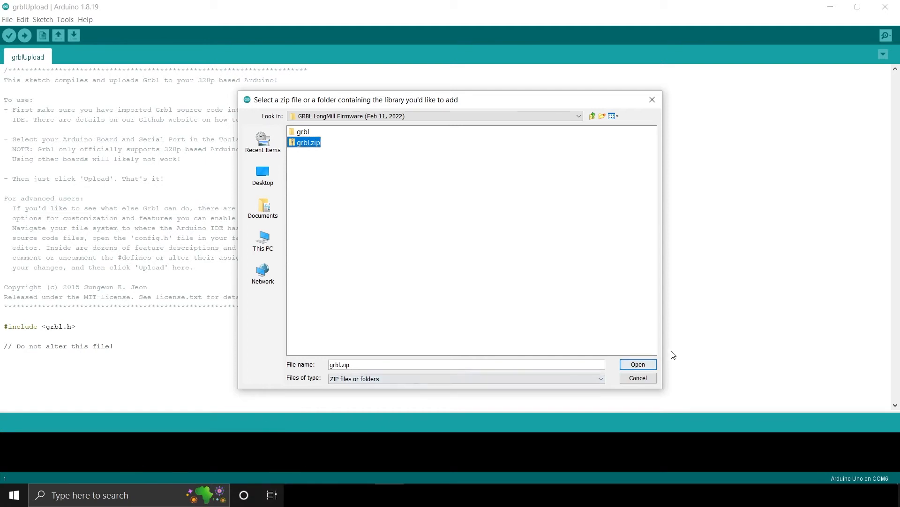
click(638, 364)
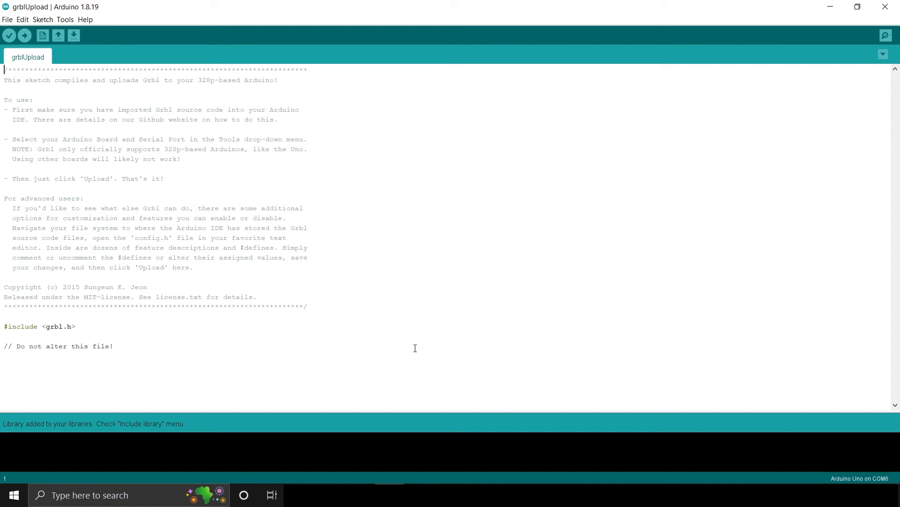
- Compile and upload the grblUpload sketch to the Arduino Uno on COM6
click(25, 36)
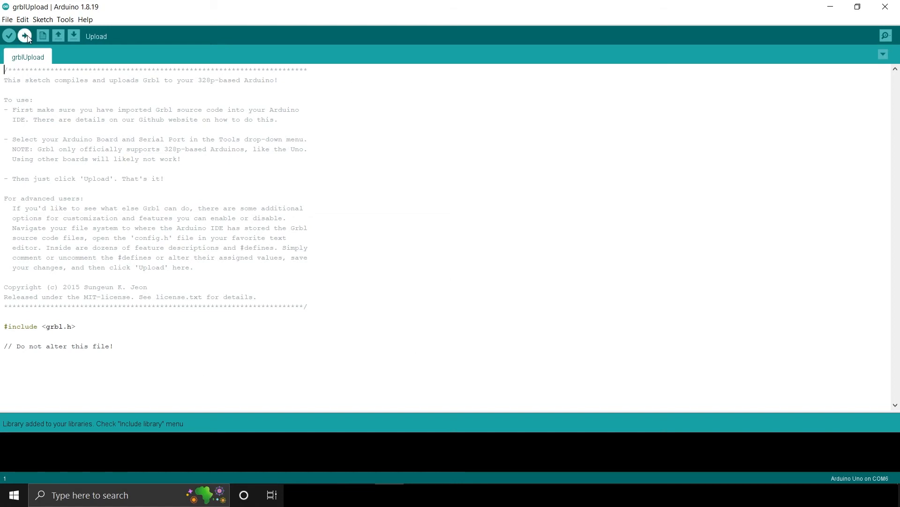
click(24, 36)
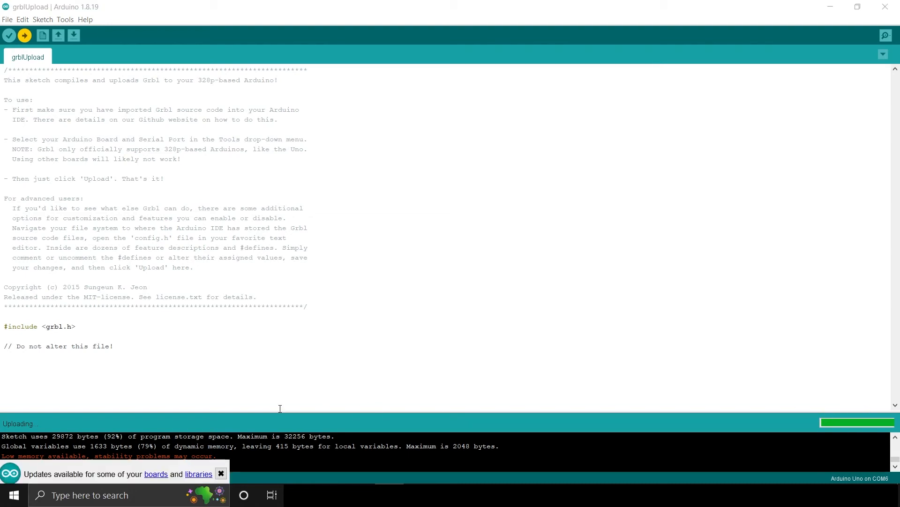
mouse_move(198, 457)
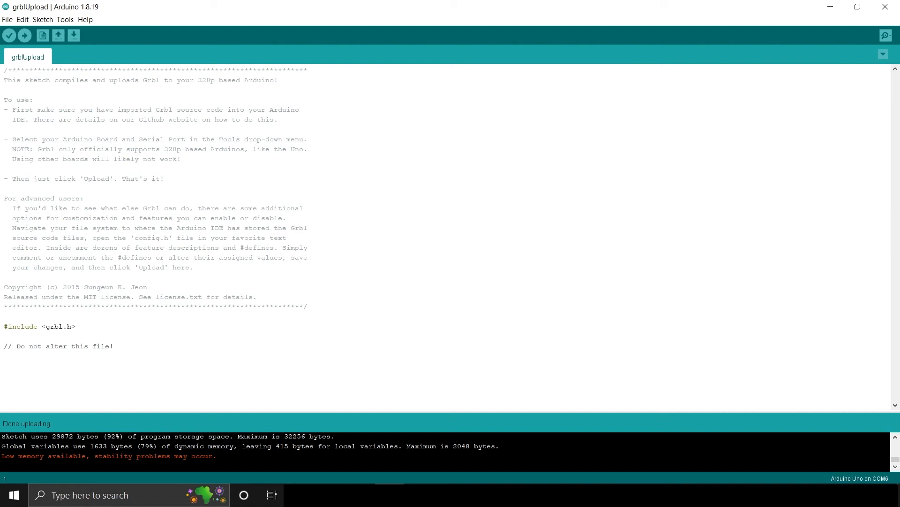
- Check the Grbl 1.1h LongMill MK2 startup line in Serial Monitor at 115200 baud, then close it
click(65, 19)
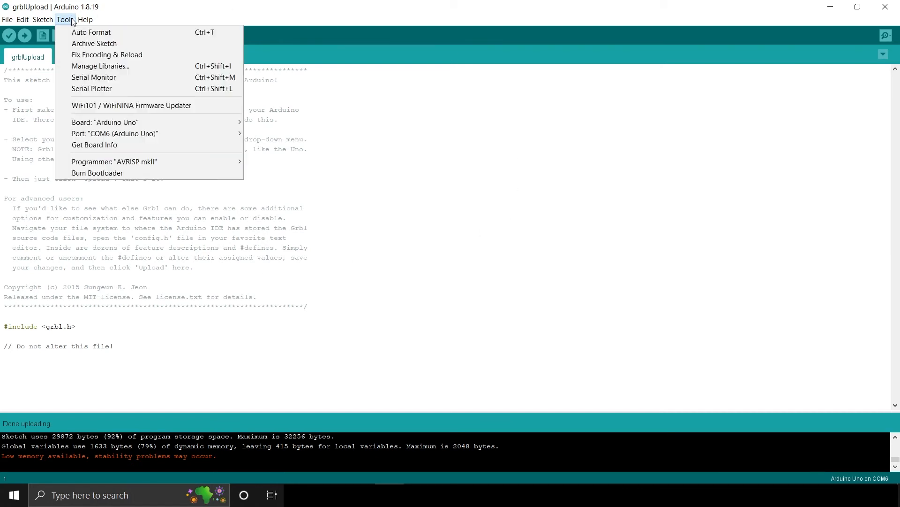
mouse_move(91, 88)
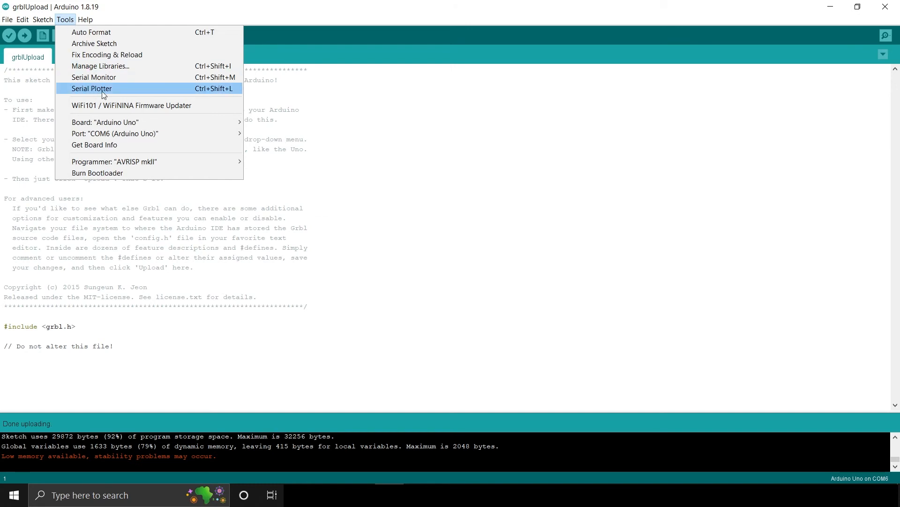
click(94, 77)
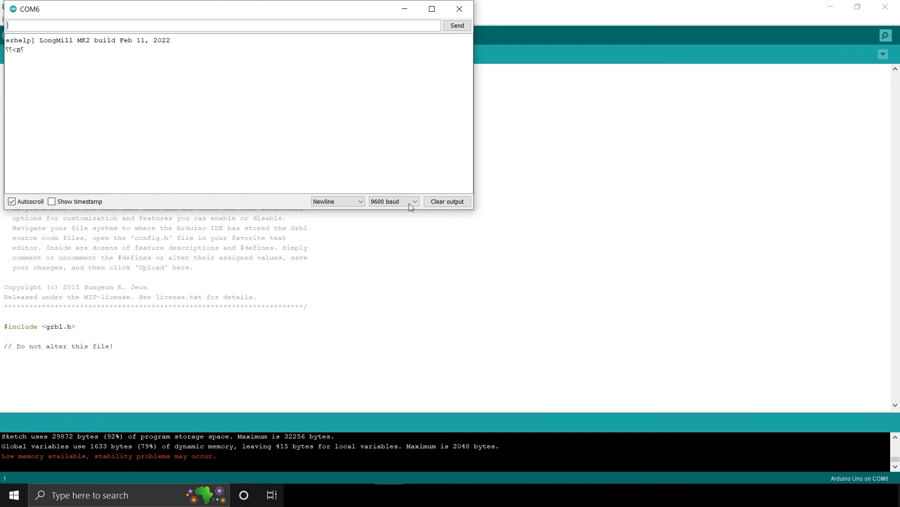
click(393, 201)
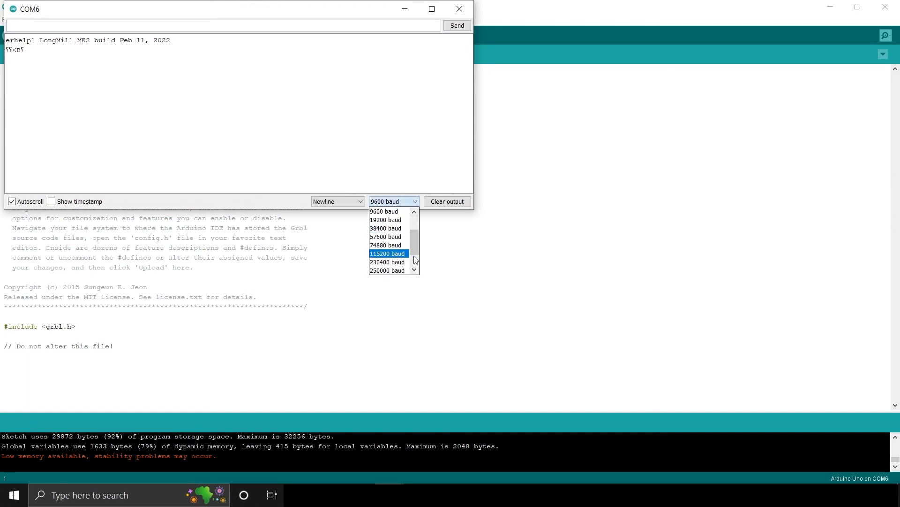
click(387, 254)
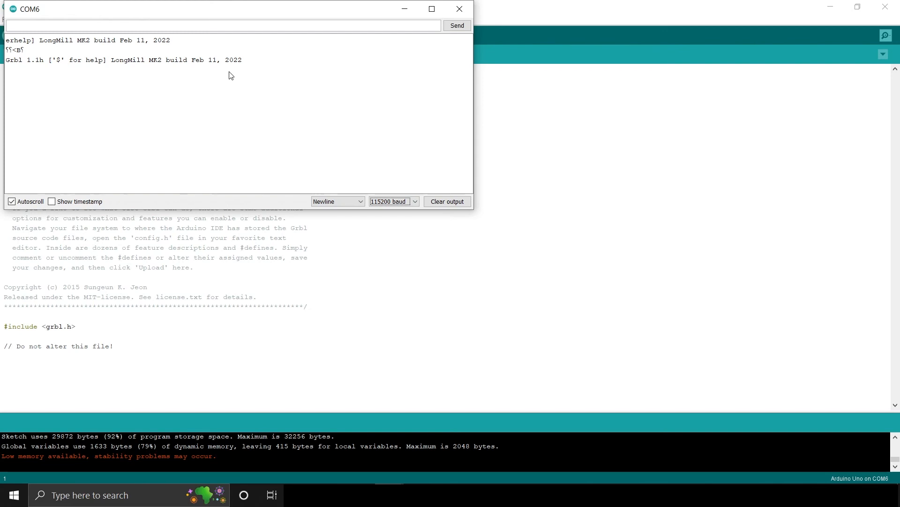
mouse_move(189, 66)
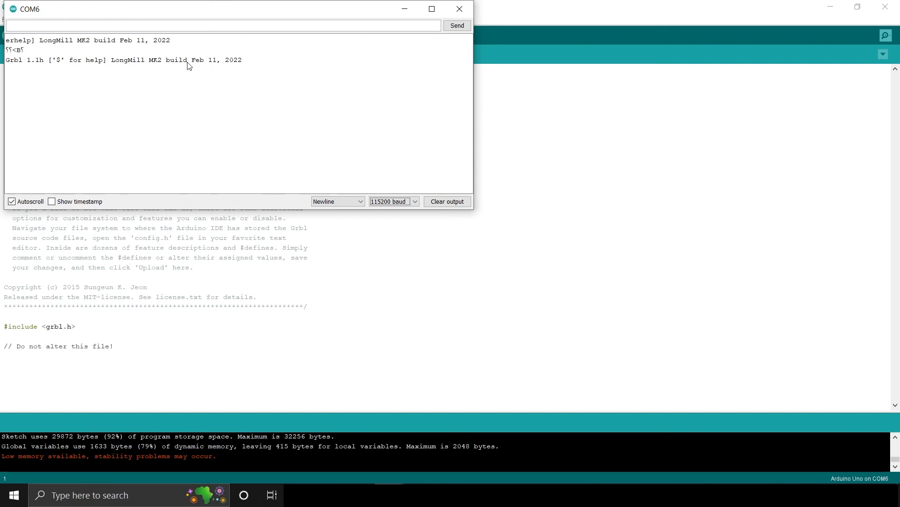
mouse_move(57, 98)
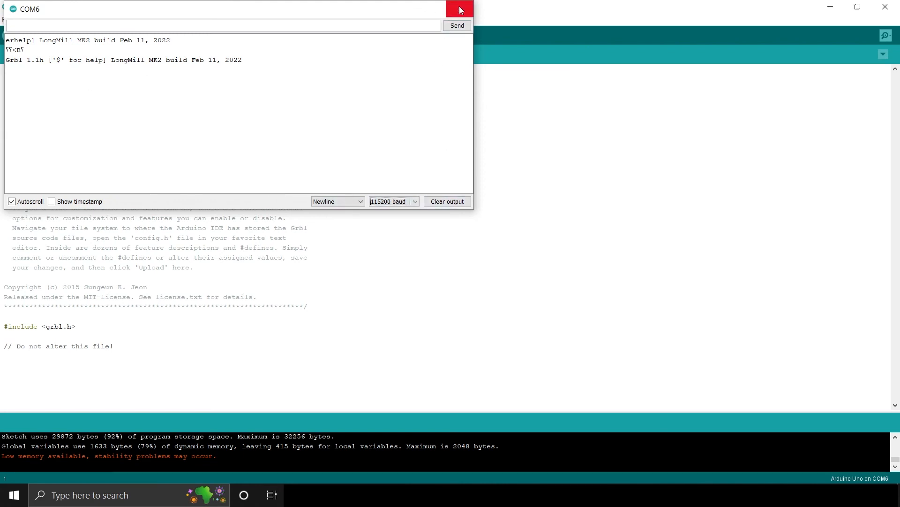
click(460, 10)
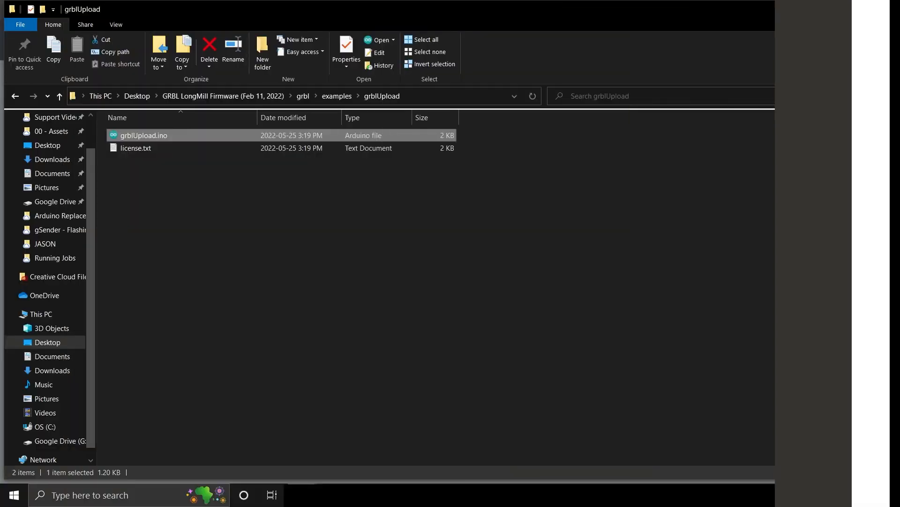
- View the Grbl $ settings output in the gSender console for the idle controller on COM6
click(12, 494)
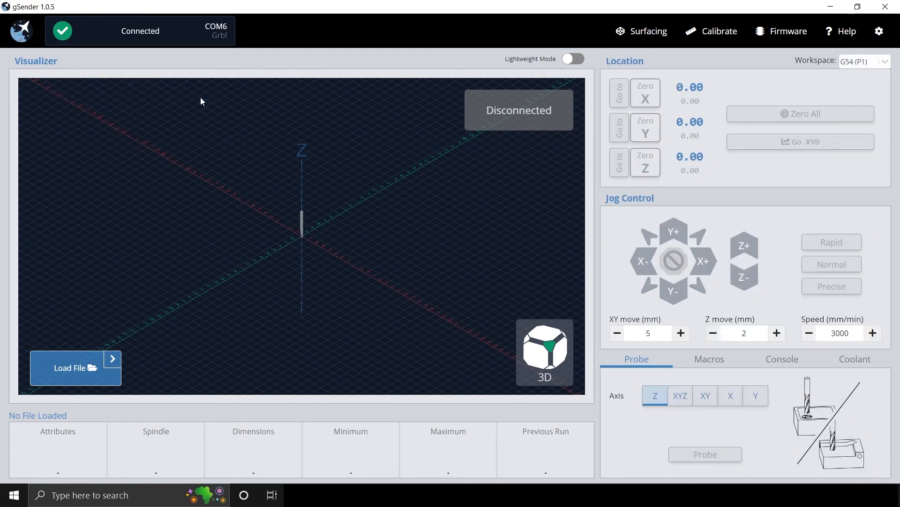
click(782, 358)
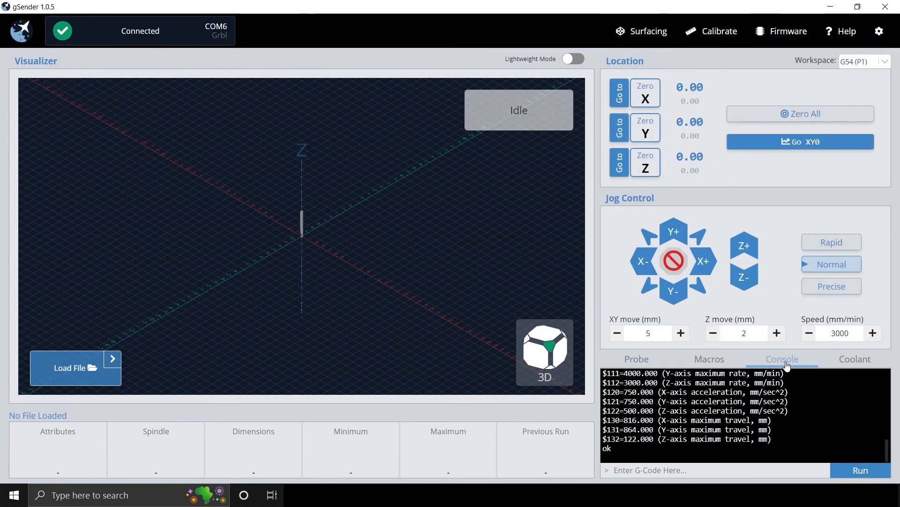